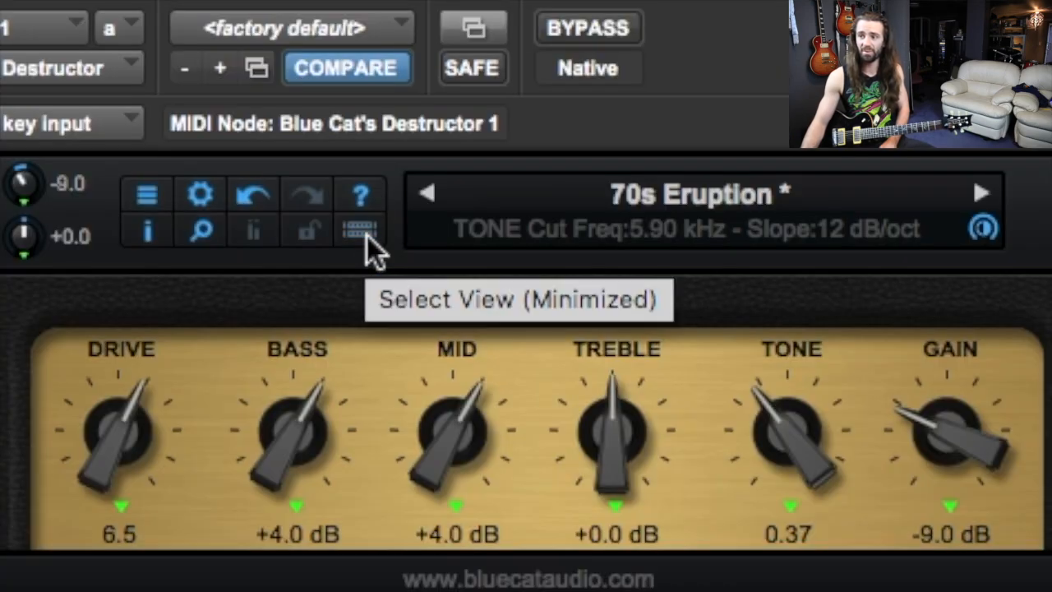
- Switch from the minimized amp view to the full editor view
left_click(358, 229)
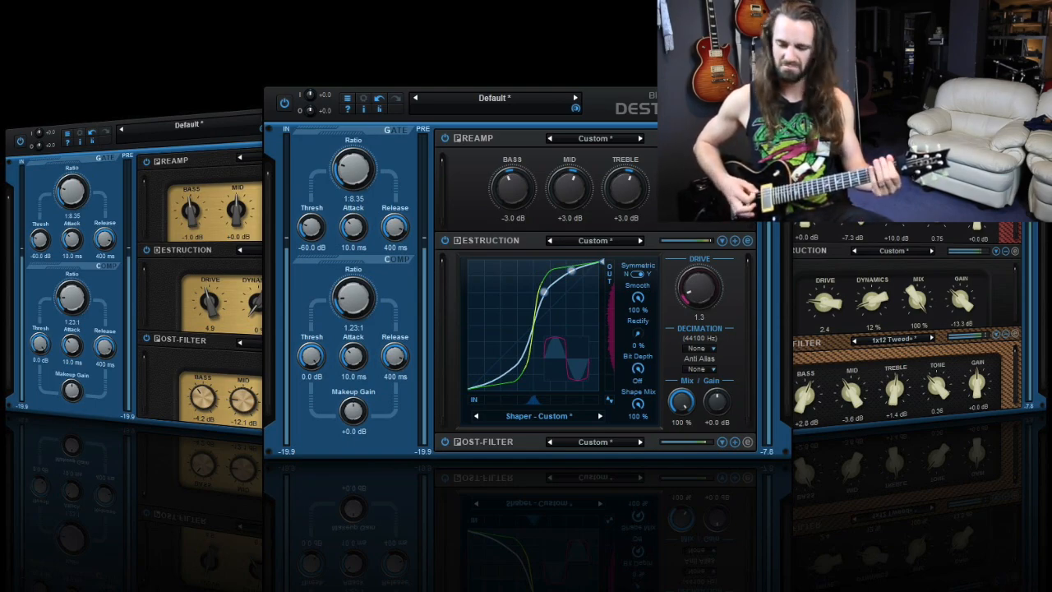